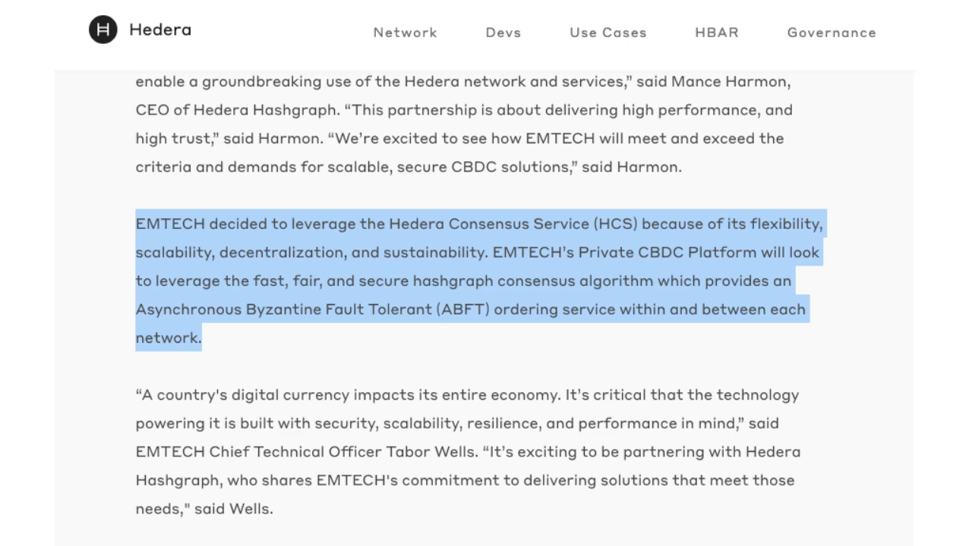
pyautogui.scroll(3)
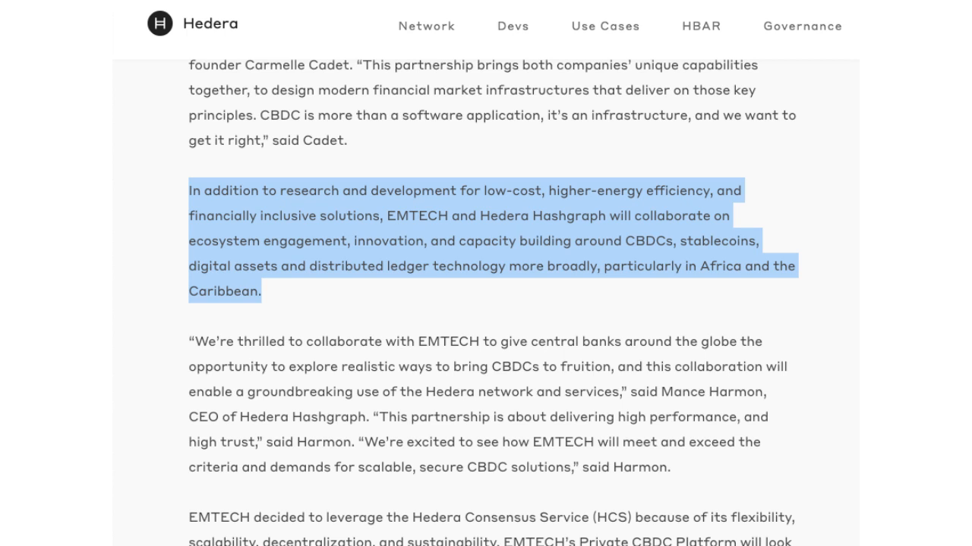
pyautogui.scroll(-3)
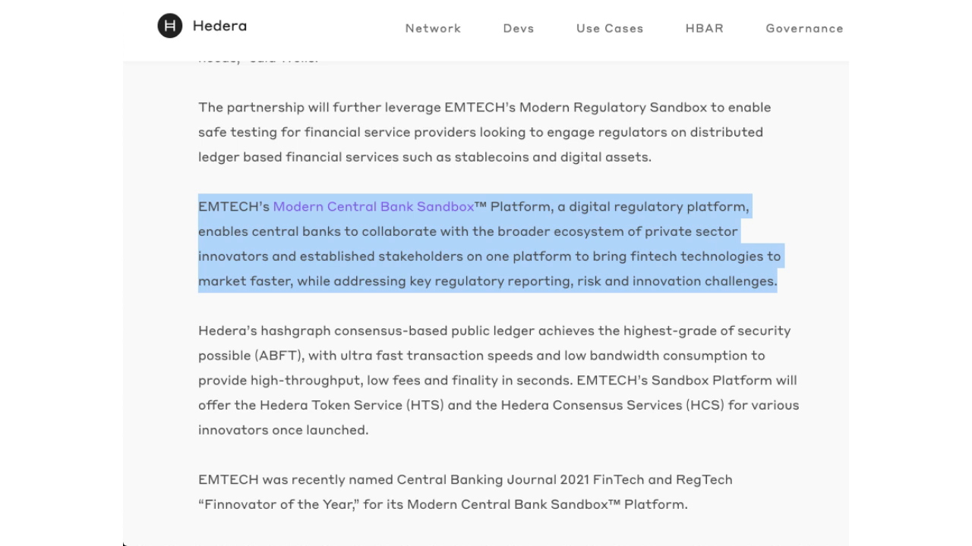
pyautogui.scroll(-3)
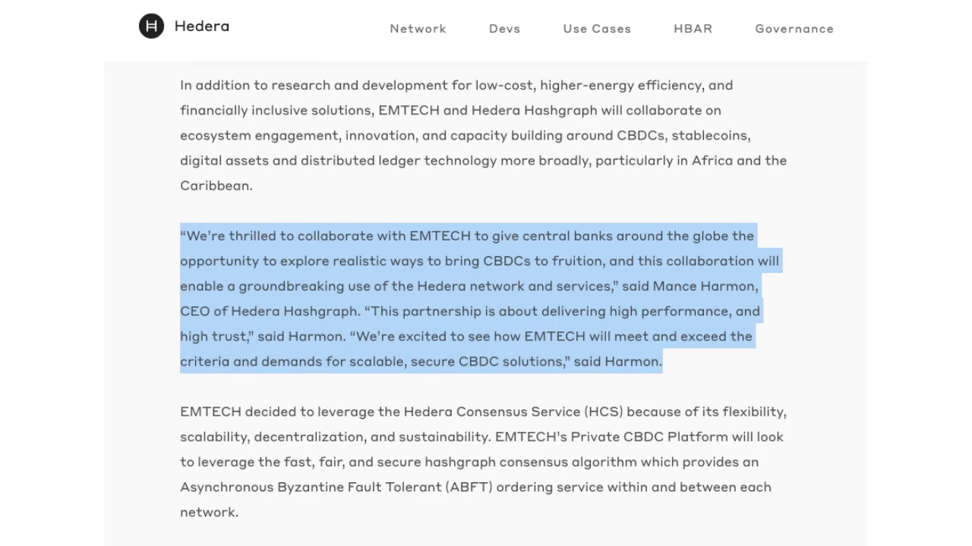